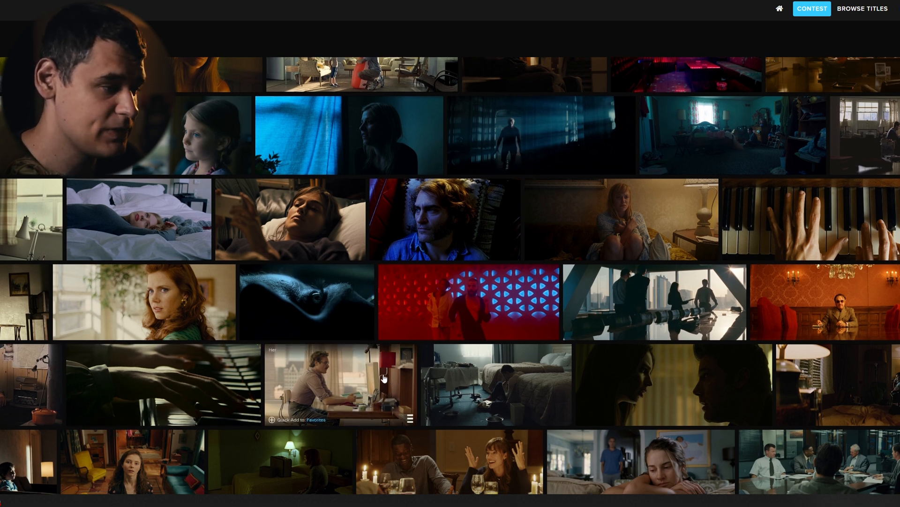
Step: Scroll further down the ShotDeck results grid of moody film stills
{"action": "scroll", "scroll_direction": "down", "scroll_amount": 3}
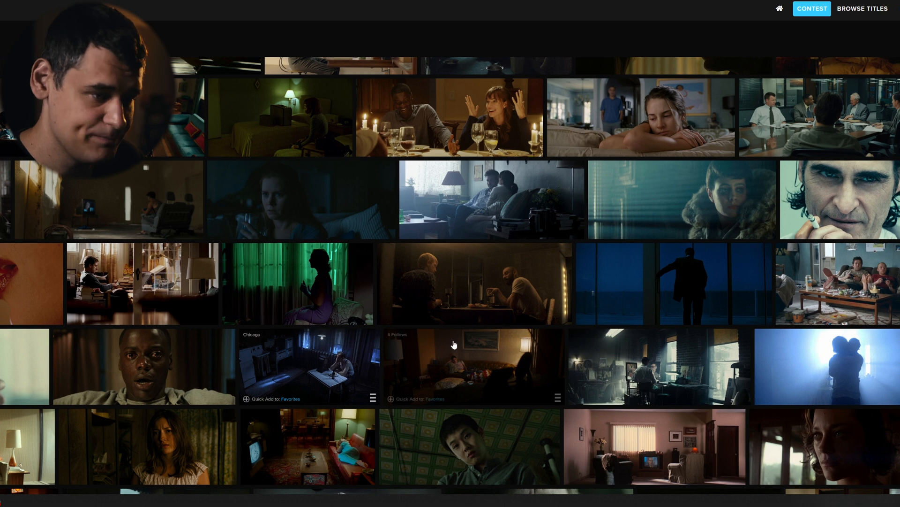
{"action": "scroll", "scroll_direction": "down", "scroll_amount": 3}
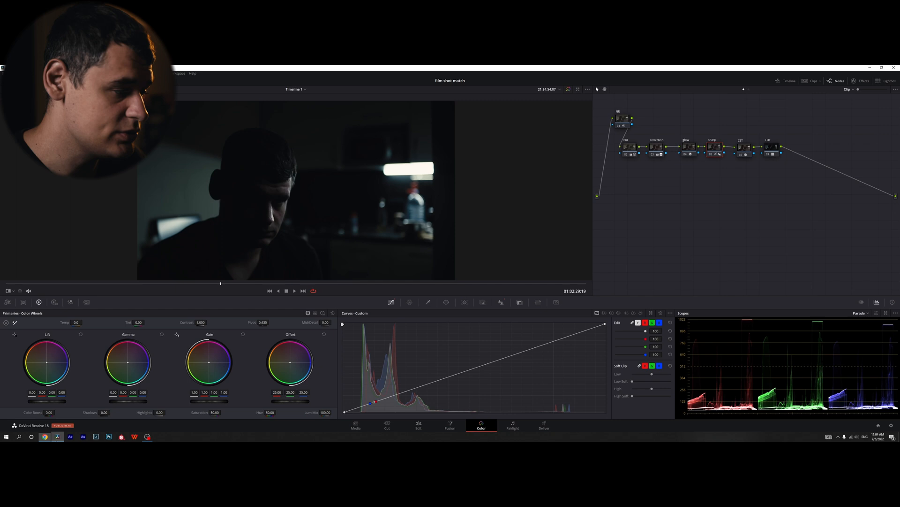
Step: Move the timeline playhead onto the dark spotlit shot of the man
{"action": "left_click", "coordinate": [418, 425]}
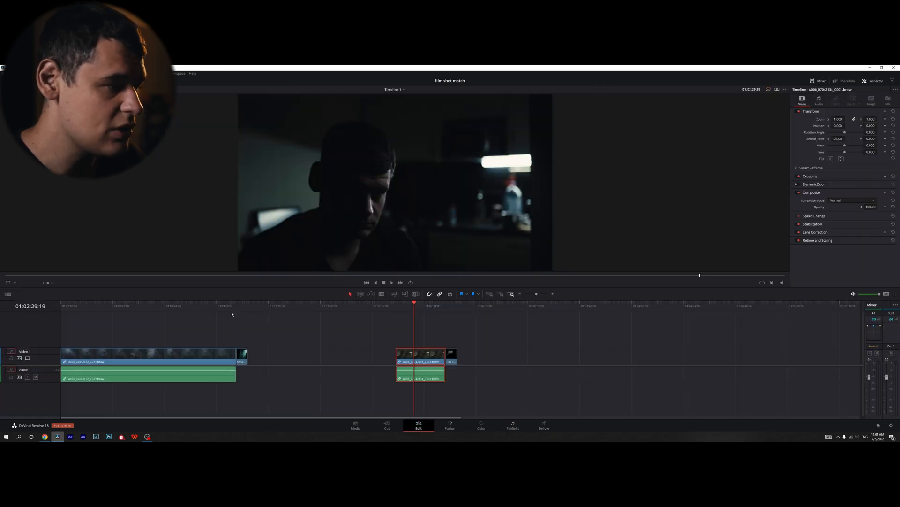
{"action": "left_click", "coordinate": [194, 305]}
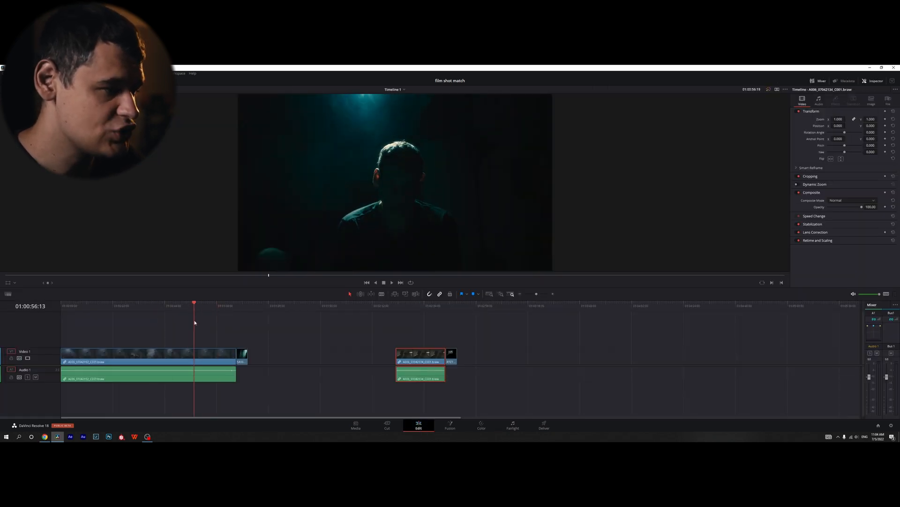
{"action": "left_click", "coordinate": [242, 305]}
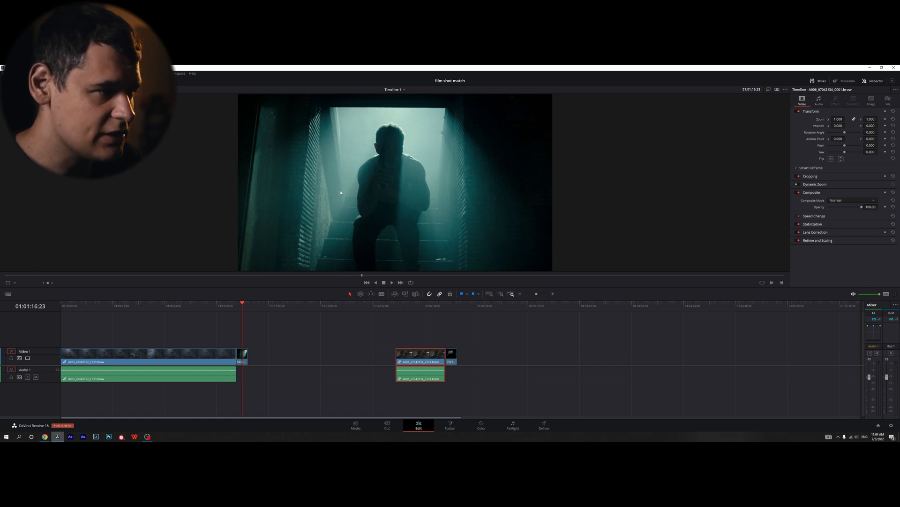
{"action": "mouse_move", "coordinate": [204, 198]}
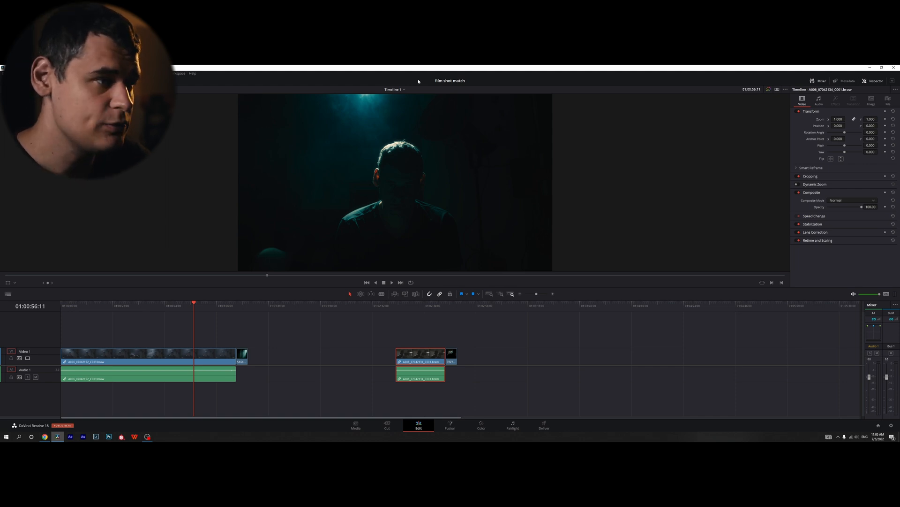
{"action": "mouse_move", "coordinate": [464, 229]}
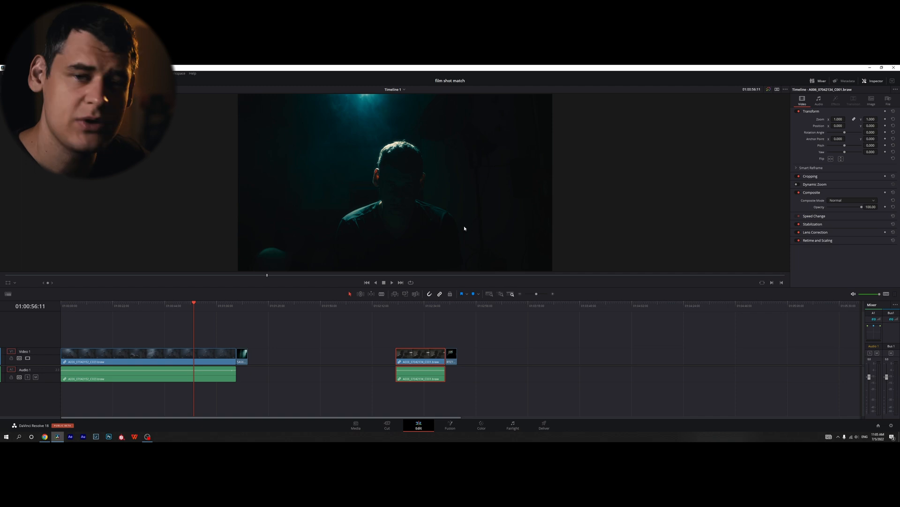
{"action": "mouse_move", "coordinate": [487, 202]}
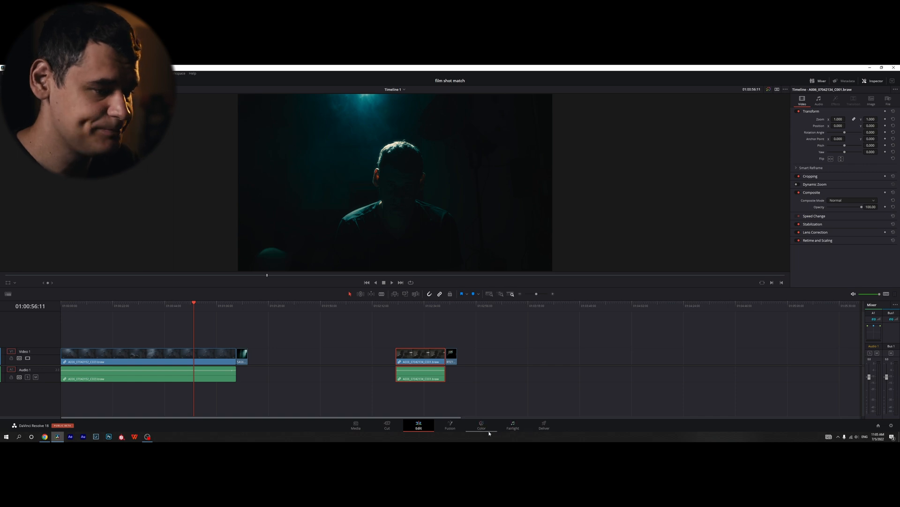
Step: Bring the spotlit shot into colour grading
{"action": "left_click", "coordinate": [481, 425]}
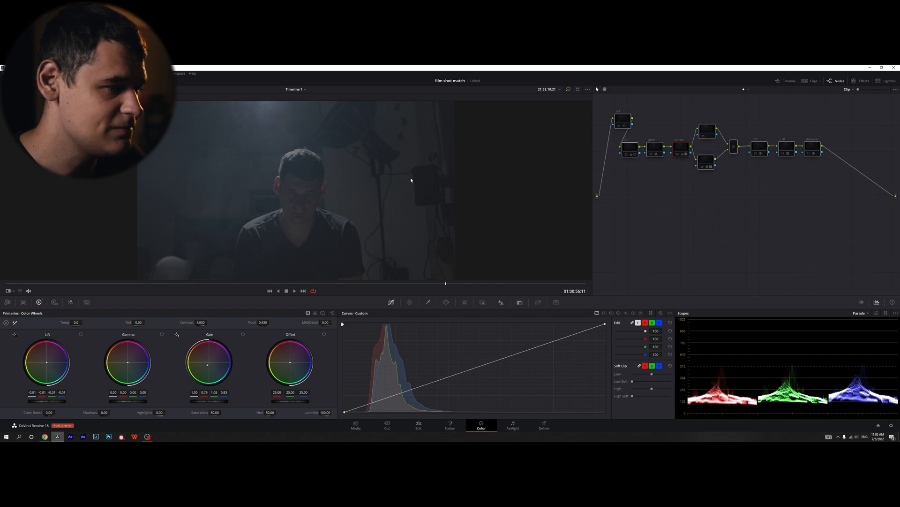
{"action": "mouse_move", "coordinate": [410, 240]}
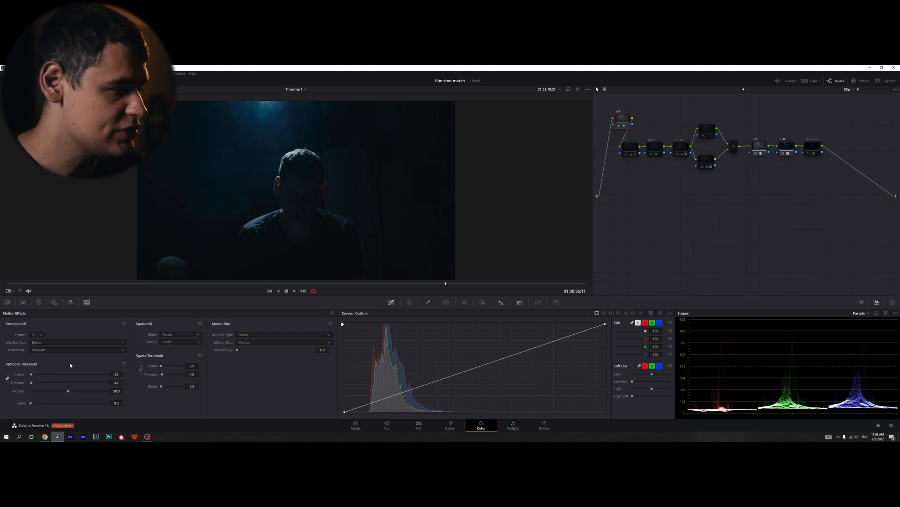
{"action": "mouse_move", "coordinate": [70, 302]}
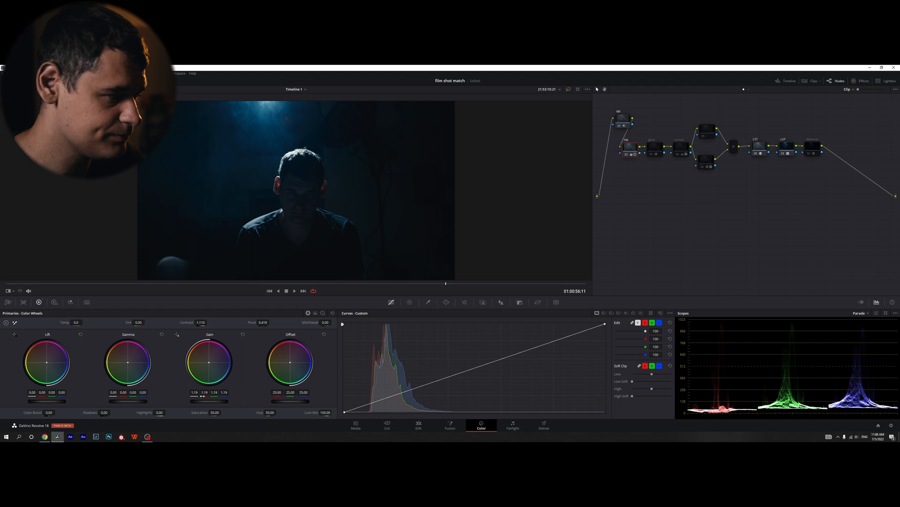
{"action": "mouse_move", "coordinate": [131, 173]}
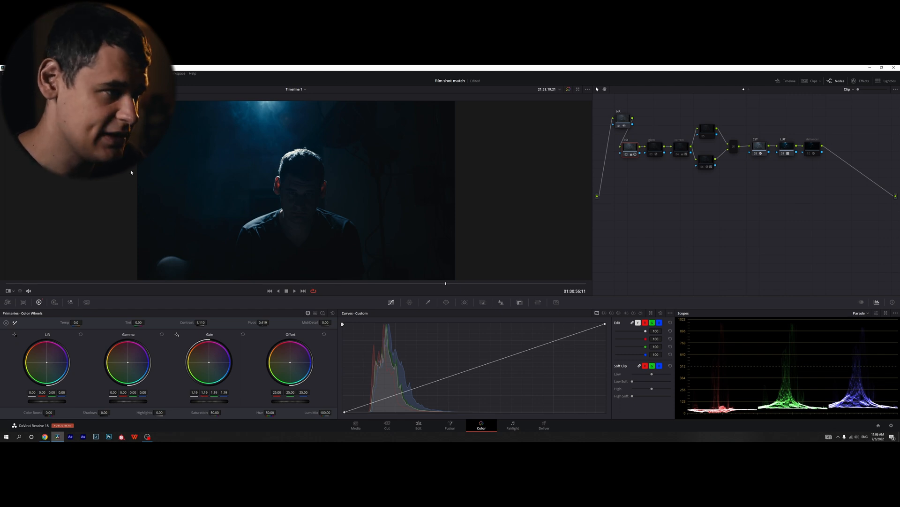
{"action": "mouse_move", "coordinate": [245, 228]}
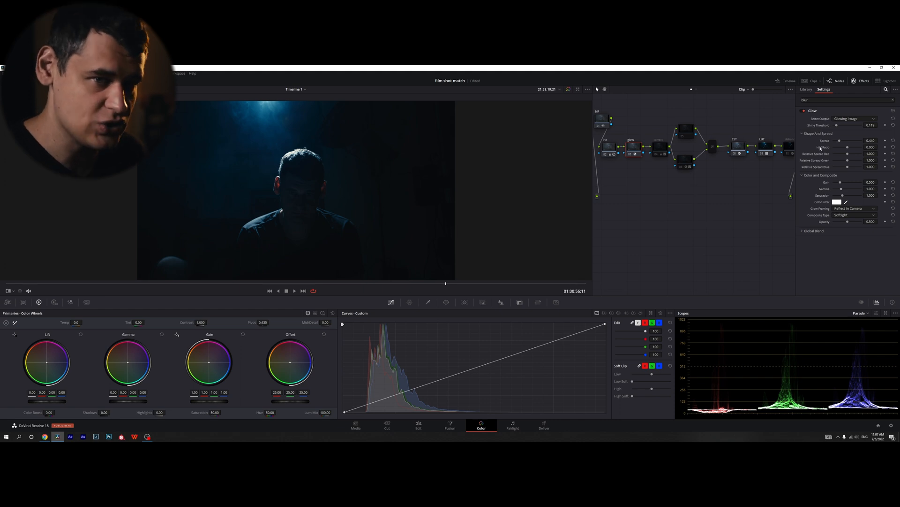
Step: Hide the glow settings so the full node tree is visible
{"action": "left_click", "coordinate": [822, 89]}
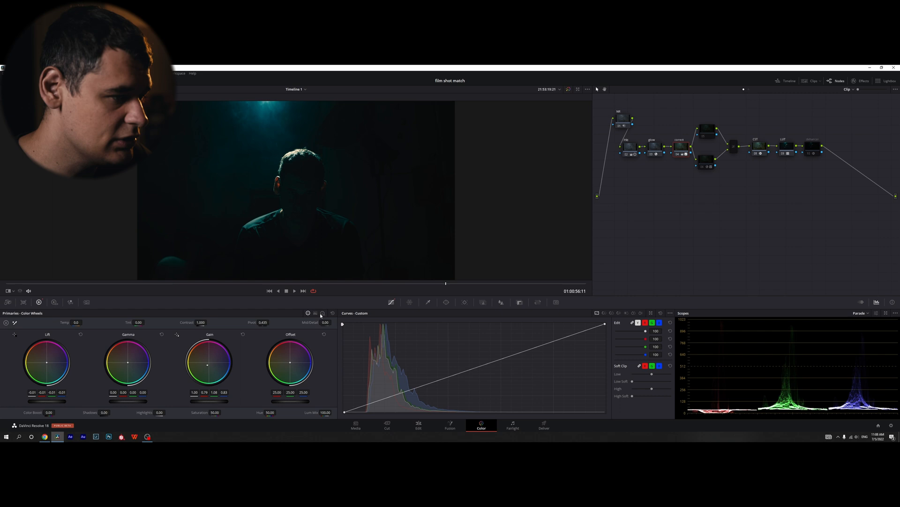
Step: Switch the primaries to separate shadow, midtone and highlight Log wheels
{"action": "left_click", "coordinate": [315, 313]}
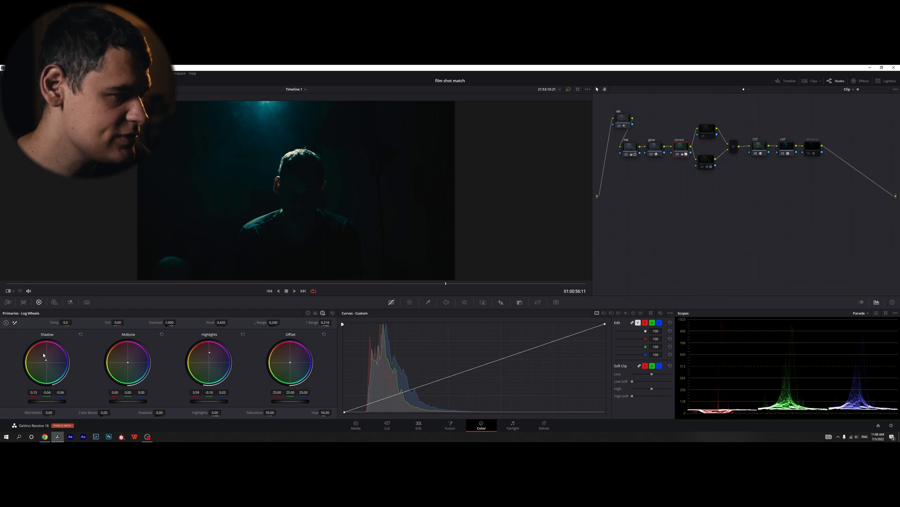
{"action": "mouse_move", "coordinate": [312, 256]}
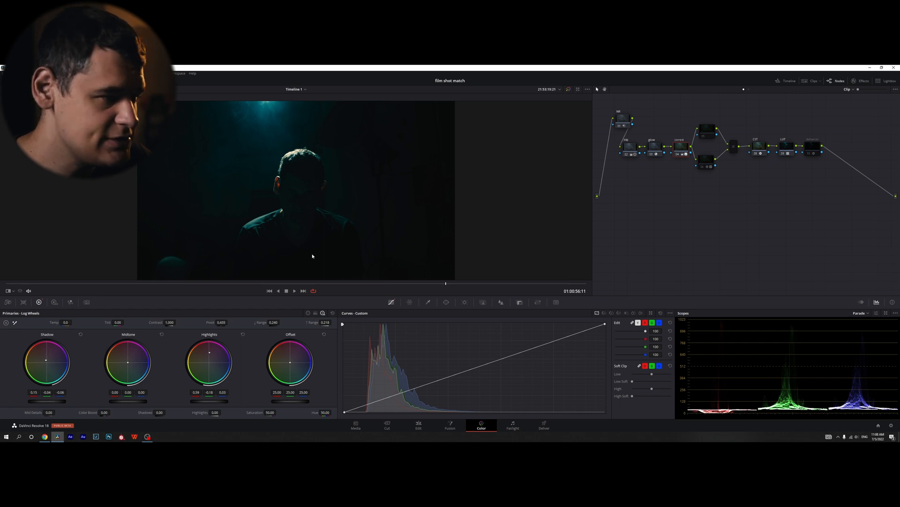
{"action": "mouse_move", "coordinate": [260, 340]}
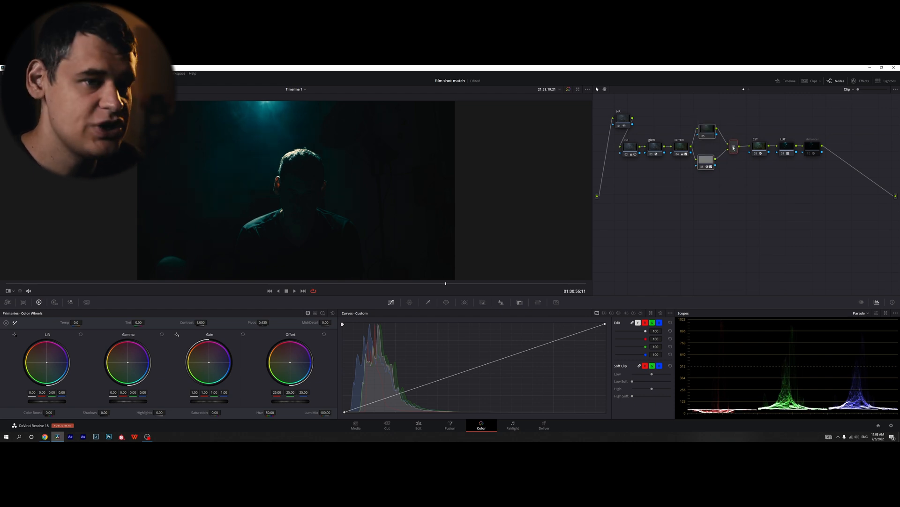
Step: Adjust the lower parallel branch node, then add a separate node to the grade
{"action": "right_click", "coordinate": [734, 148]}
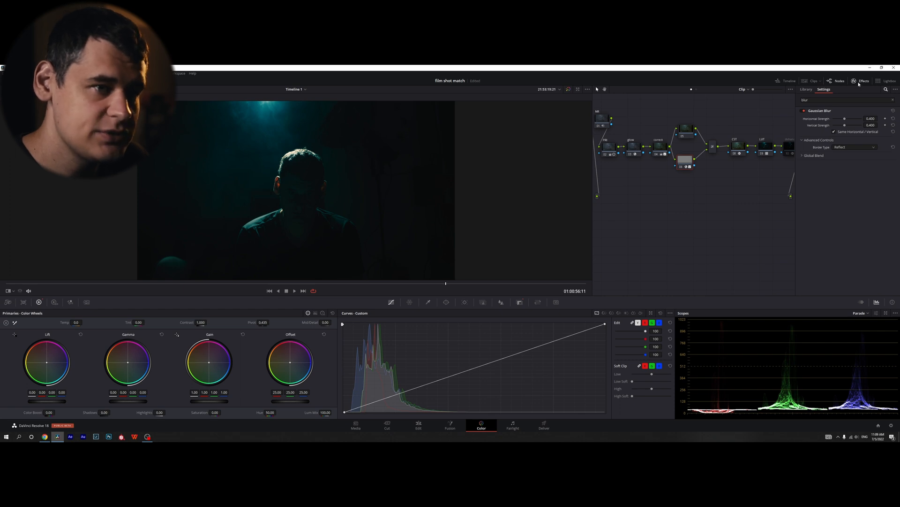
{"action": "left_click", "coordinate": [864, 81]}
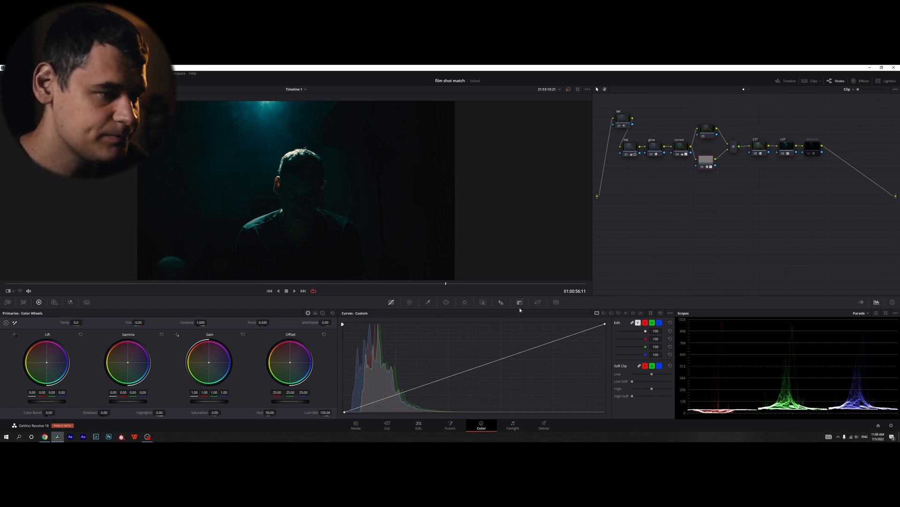
{"action": "left_click", "coordinate": [519, 301]}
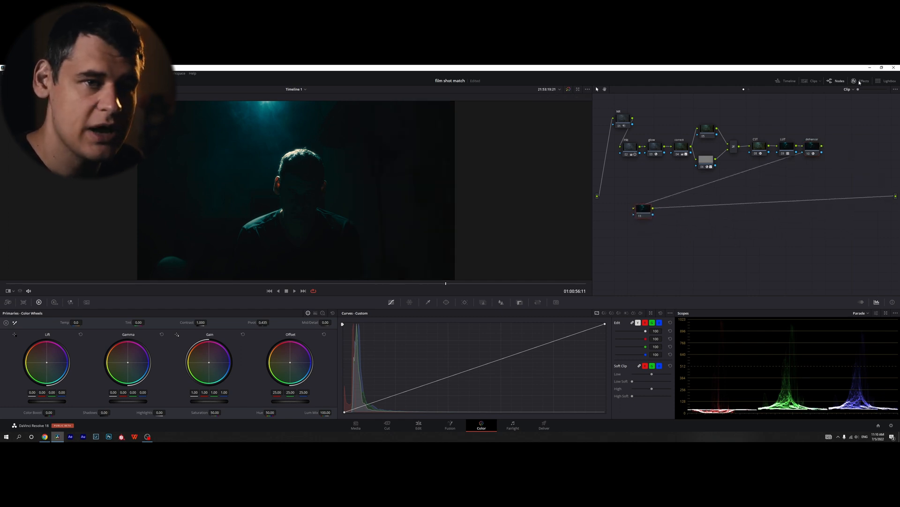
Step: Apply the Light Rays effect from the effects library to the new node
{"action": "left_click", "coordinate": [863, 81]}
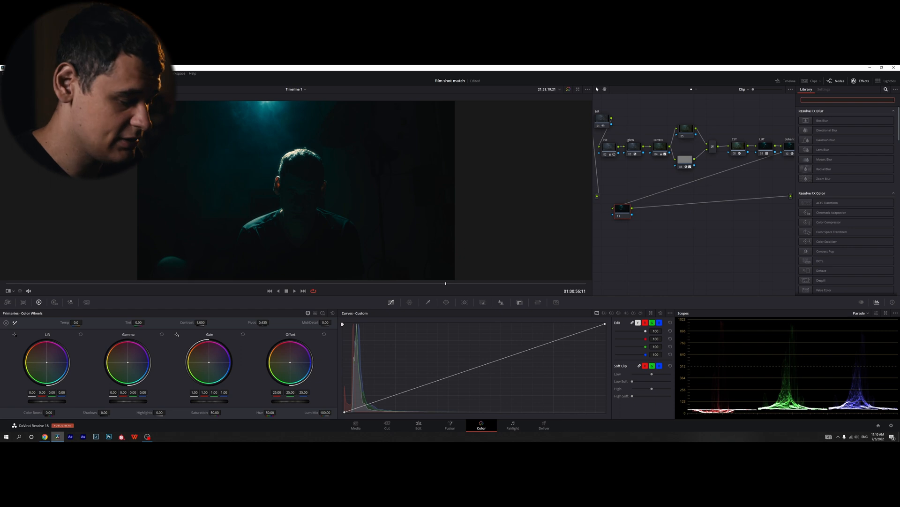
{"action": "type", "text": "light"}
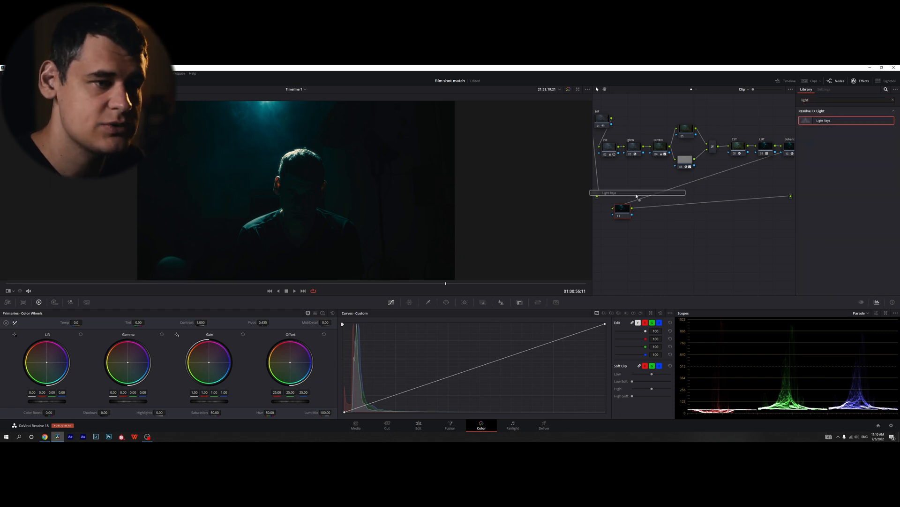
{"action": "left_click", "coordinate": [824, 89]}
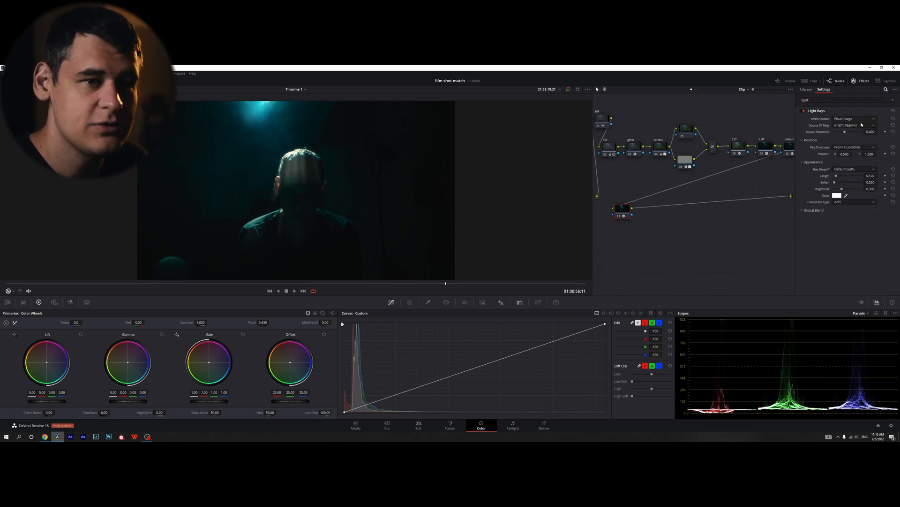
Step: Raise the ray source threshold and lengthen the light rays from the overhead light
{"action": "left_click_drag", "start_coordinate": [850, 131], "coordinate": [844, 131]}
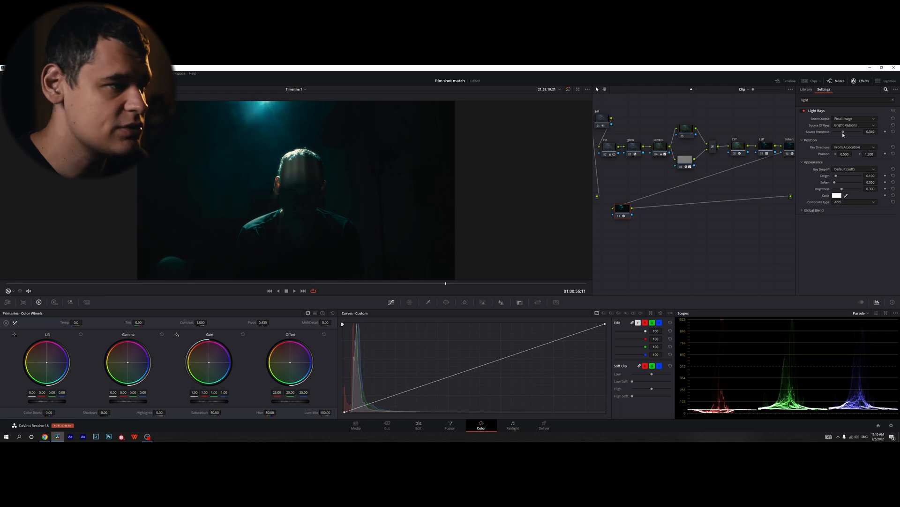
{"action": "left_click_drag", "start_coordinate": [844, 131], "coordinate": [855, 132]}
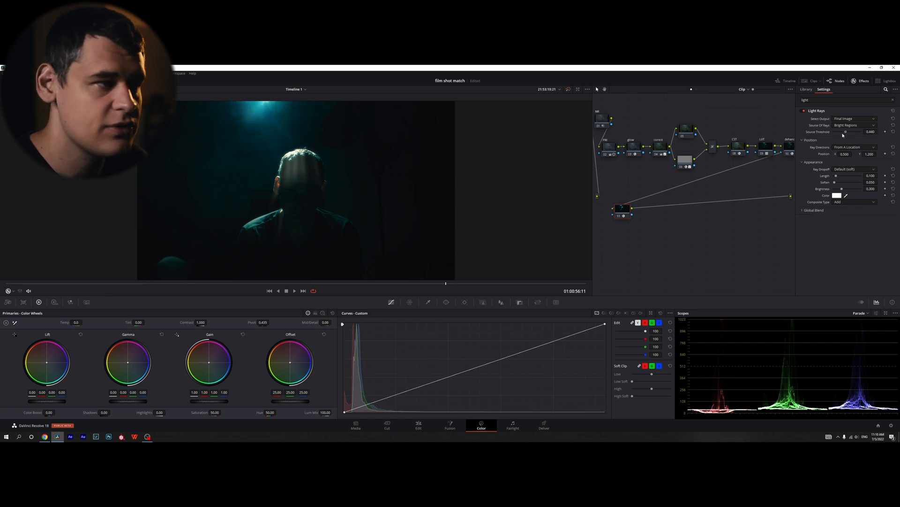
{"action": "left_click_drag", "start_coordinate": [847, 132], "coordinate": [855, 131]}
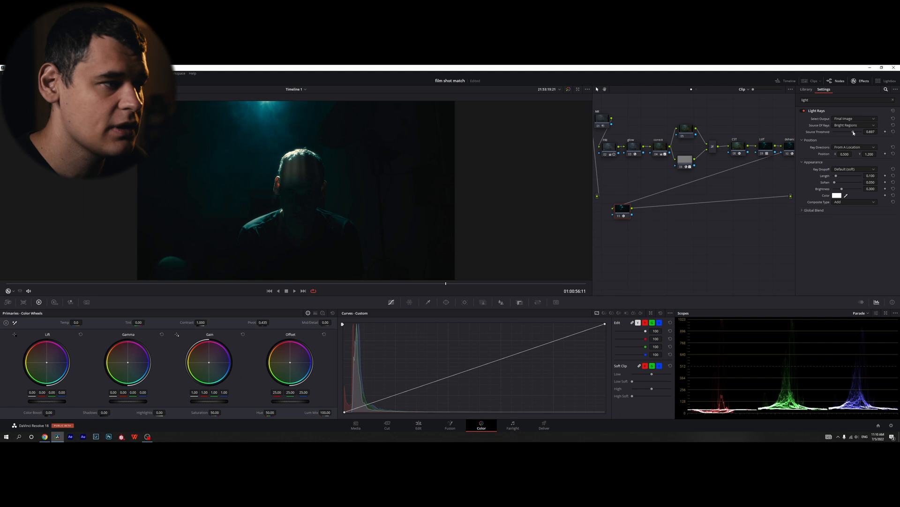
{"action": "left_click_drag", "start_coordinate": [850, 132], "coordinate": [856, 131]}
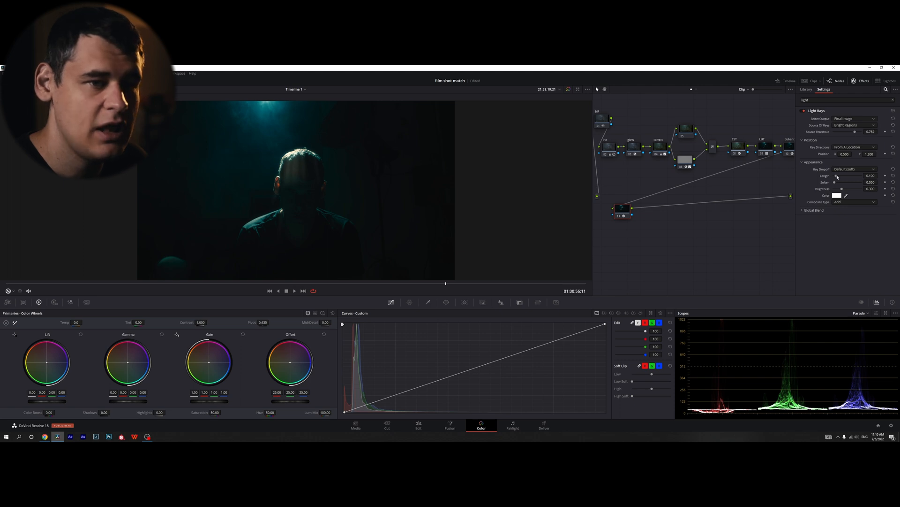
{"action": "left_click_drag", "start_coordinate": [842, 182], "coordinate": [861, 182]}
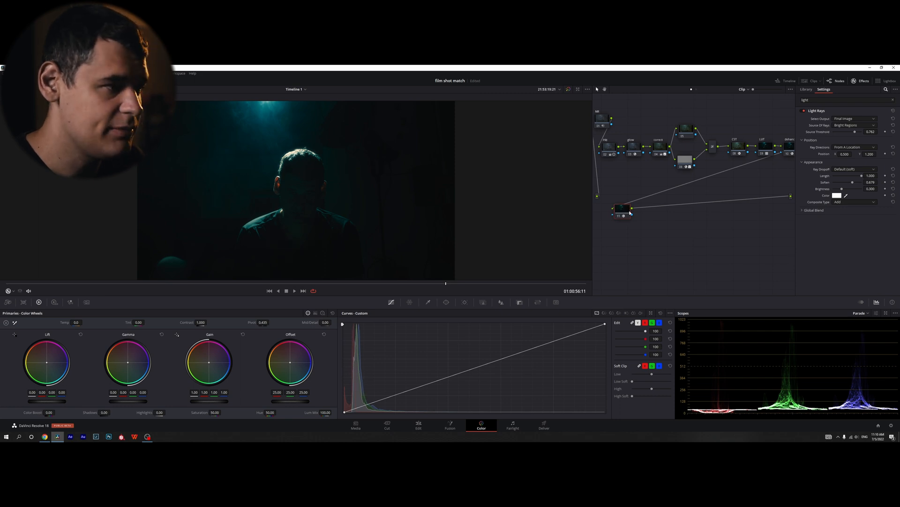
{"action": "left_click", "coordinate": [621, 208]}
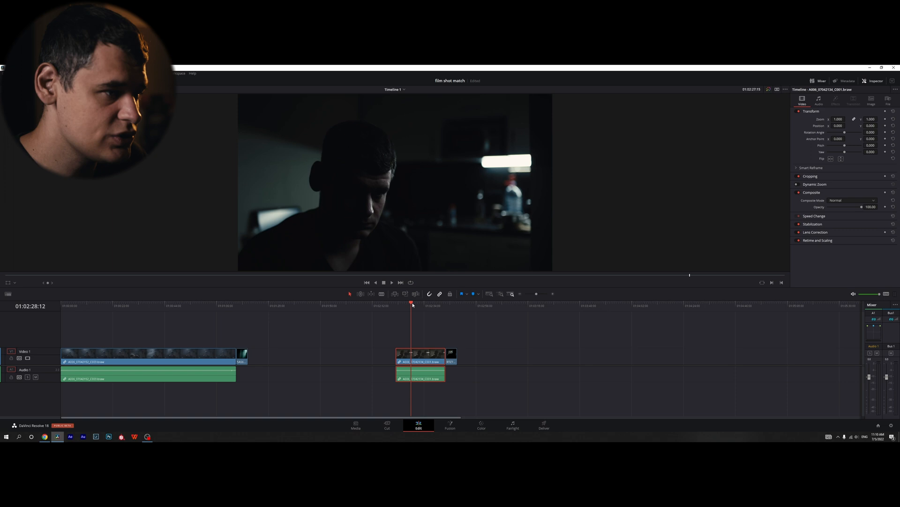
Step: Bring the kitchen shot into colour grading
{"action": "left_click", "coordinate": [481, 425]}
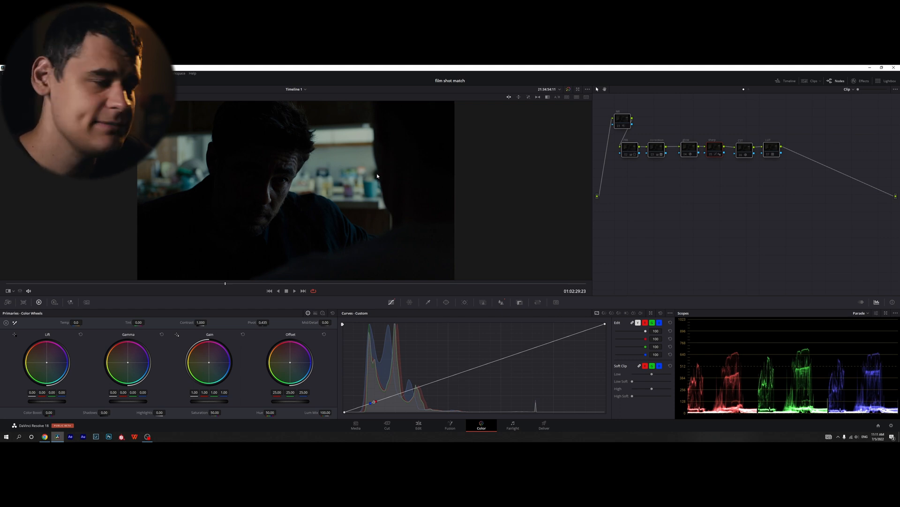
{"action": "mouse_move", "coordinate": [391, 163]}
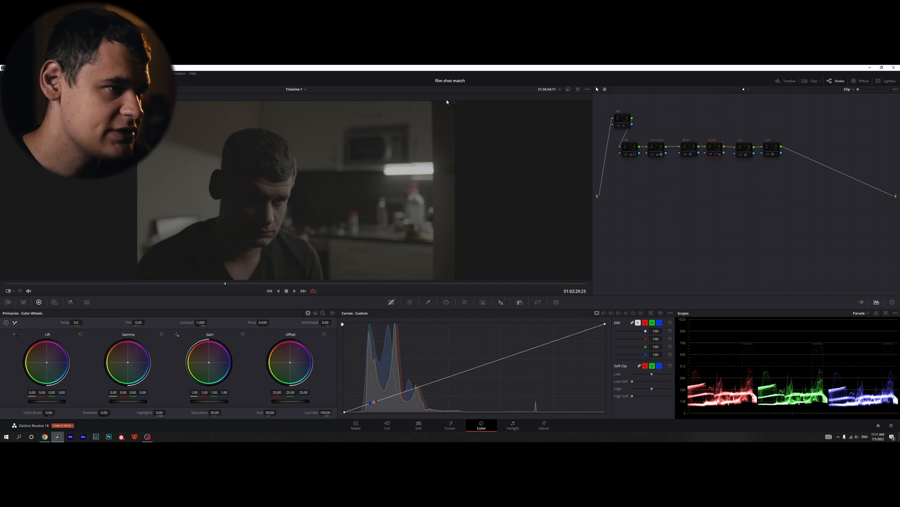
{"action": "mouse_move", "coordinate": [462, 139]}
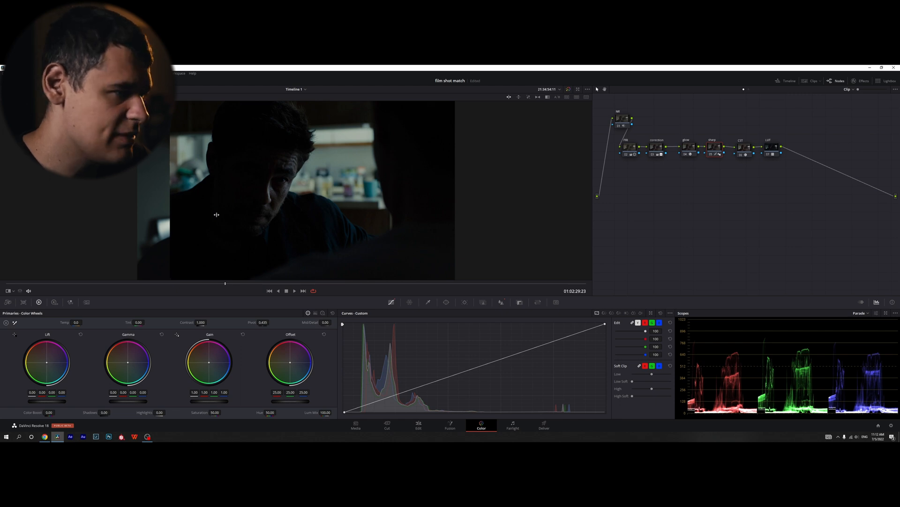
{"action": "mouse_move", "coordinate": [287, 217]}
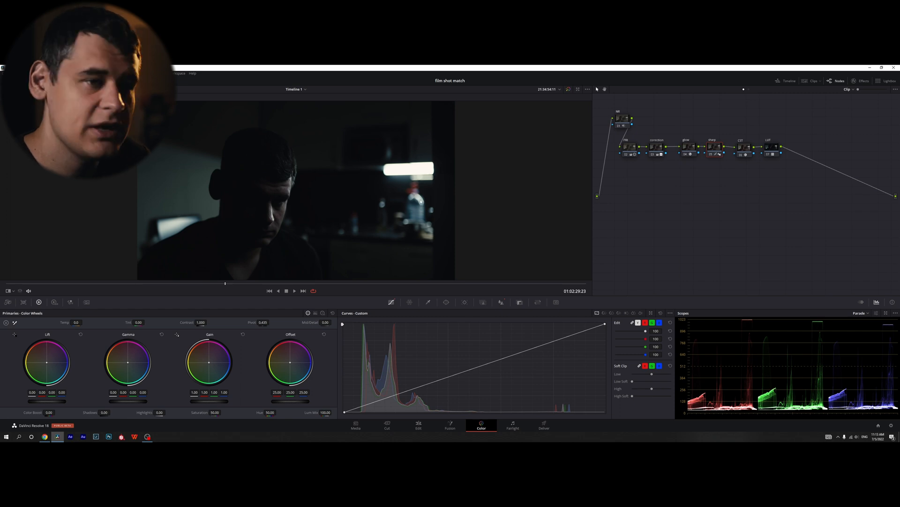
{"action": "mouse_move", "coordinate": [349, 184]}
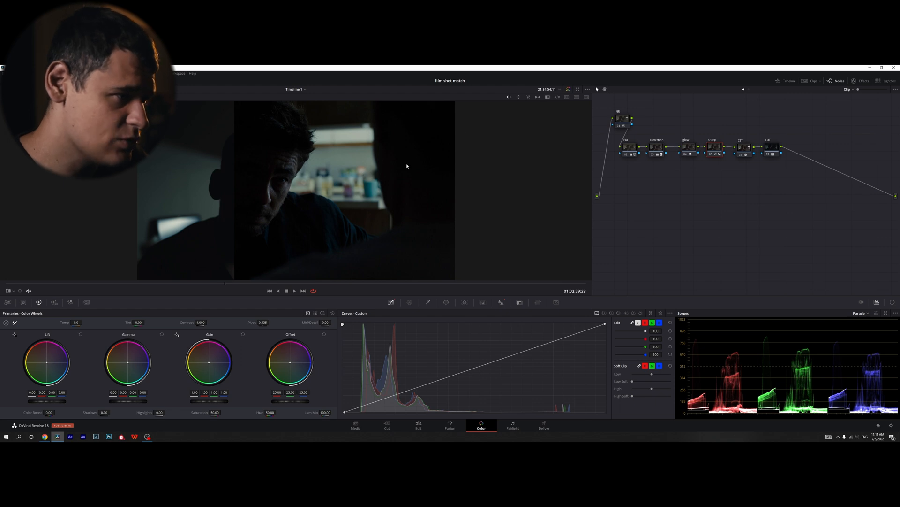
{"action": "mouse_move", "coordinate": [310, 175]}
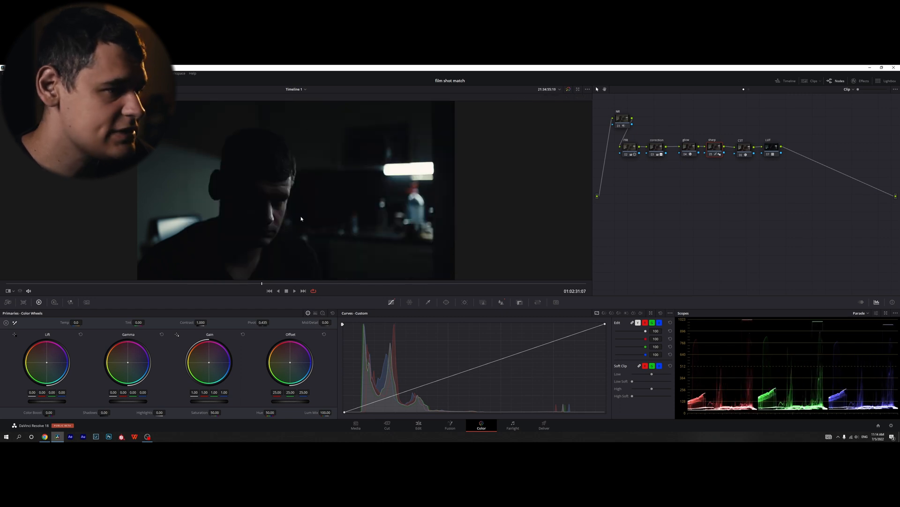
Step: Return to the edit timeline with the graded kitchen shot
{"action": "left_click", "coordinate": [418, 425]}
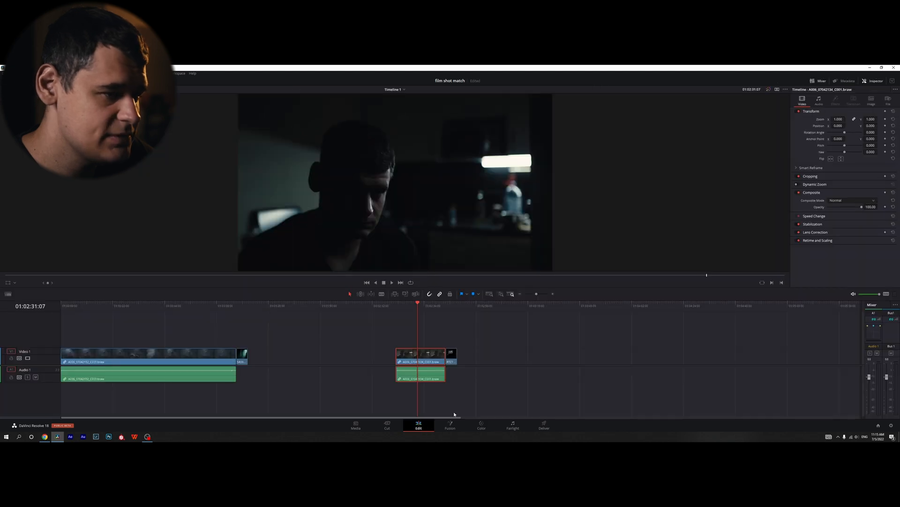